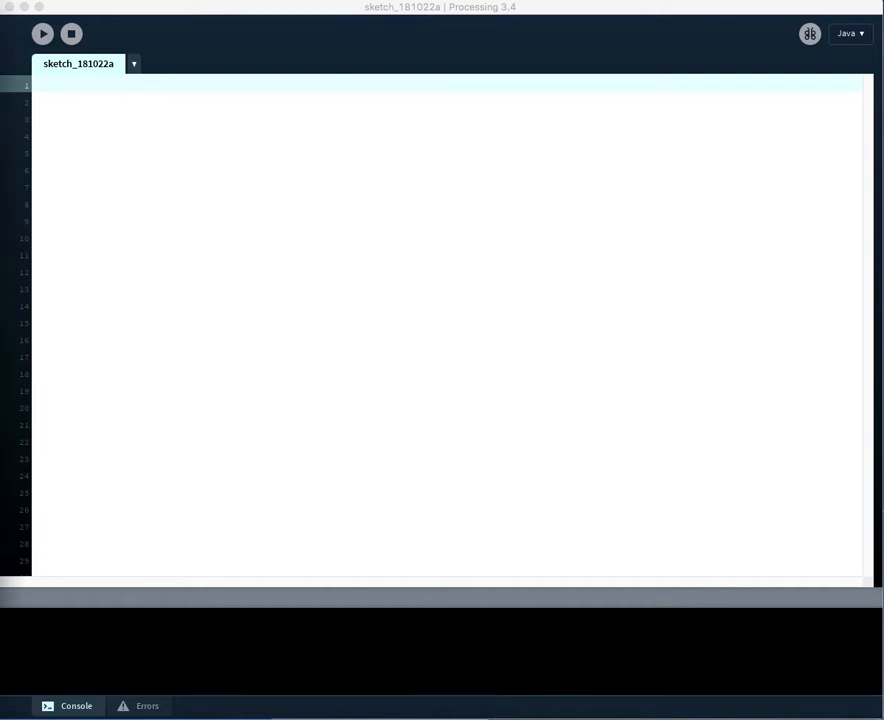
mouse_move(184, 233)
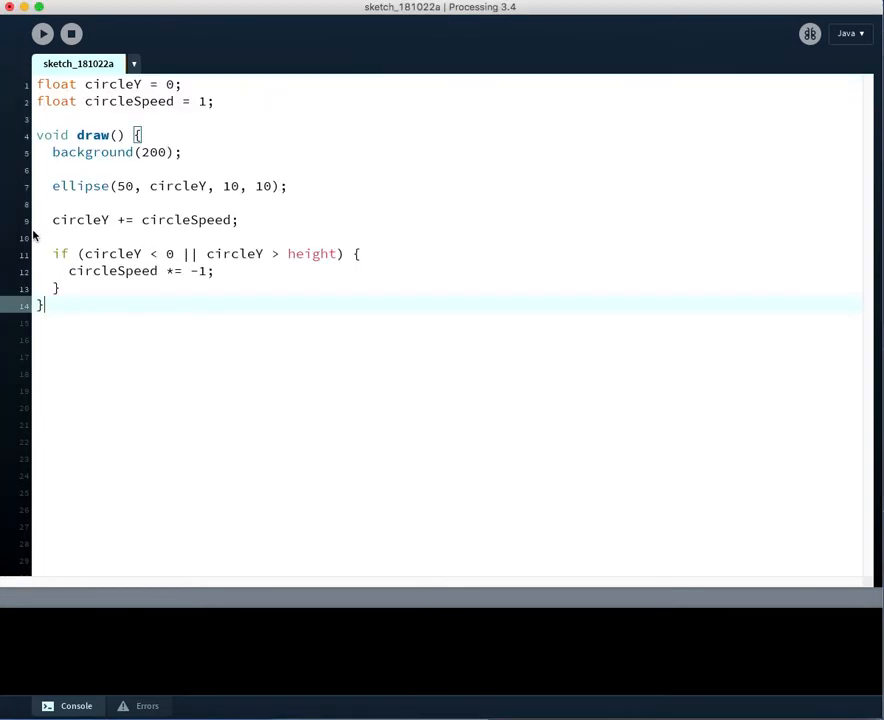
mouse_move(43, 33)
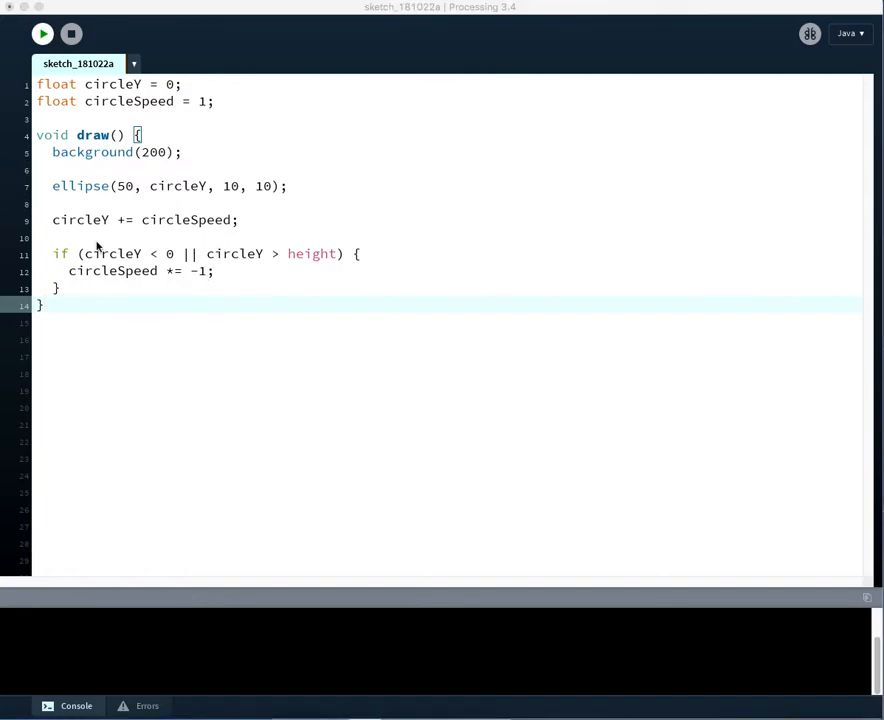
mouse_move(163, 296)
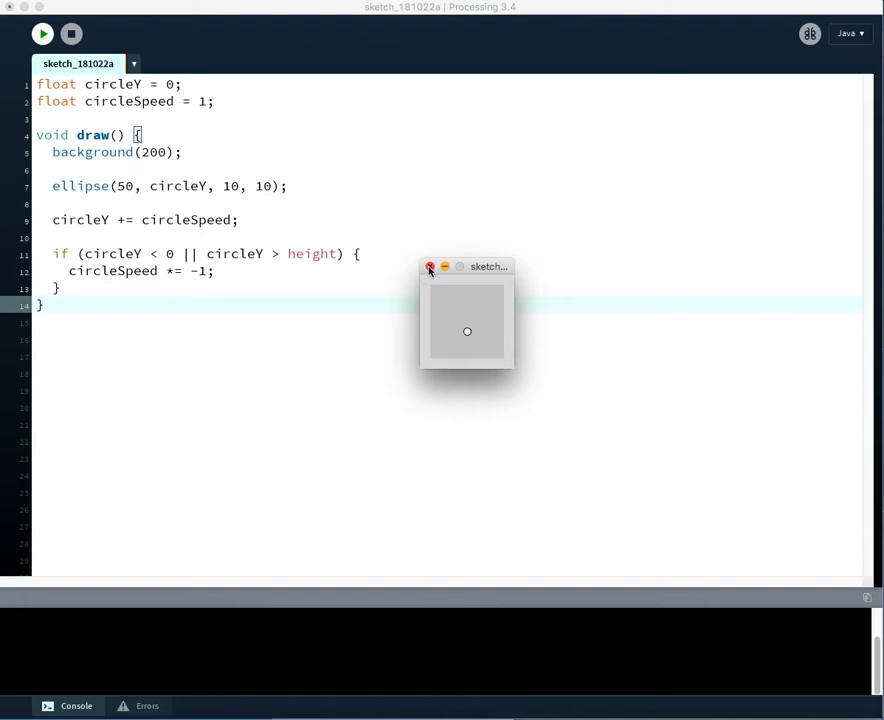
- Close the bouncing-circle sketch's output window
click(430, 266)
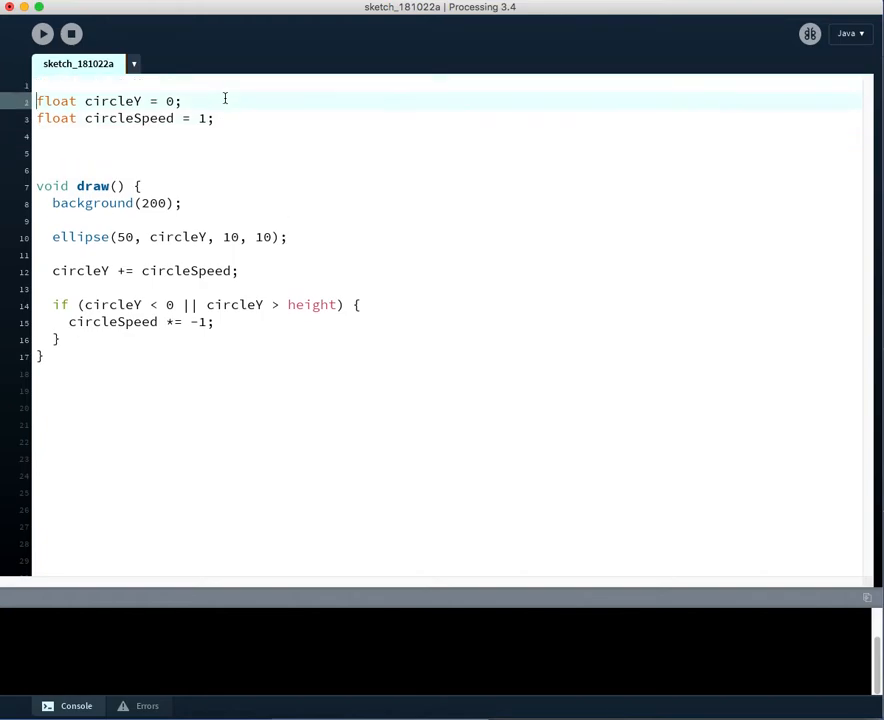
- Add a '// circle 1' comment and declare float circleY_1 = 100
text(// c)
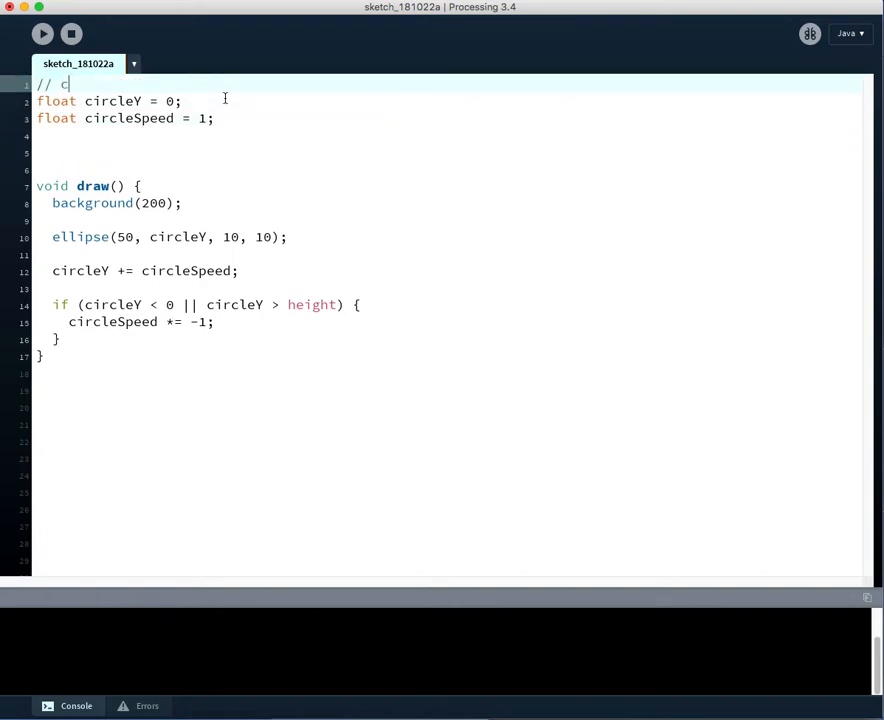
text(ircle 1)
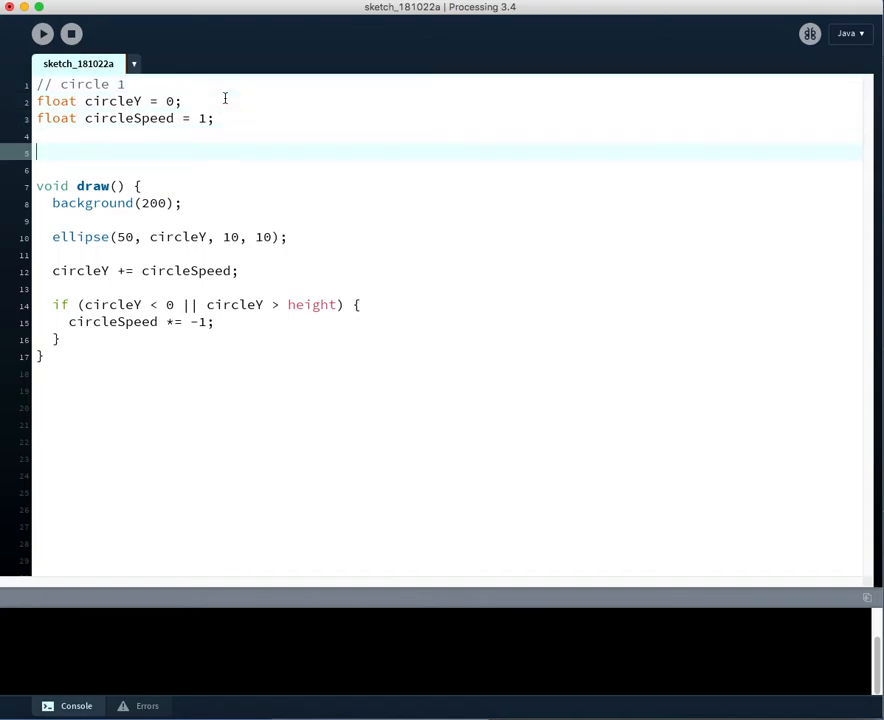
text(float)
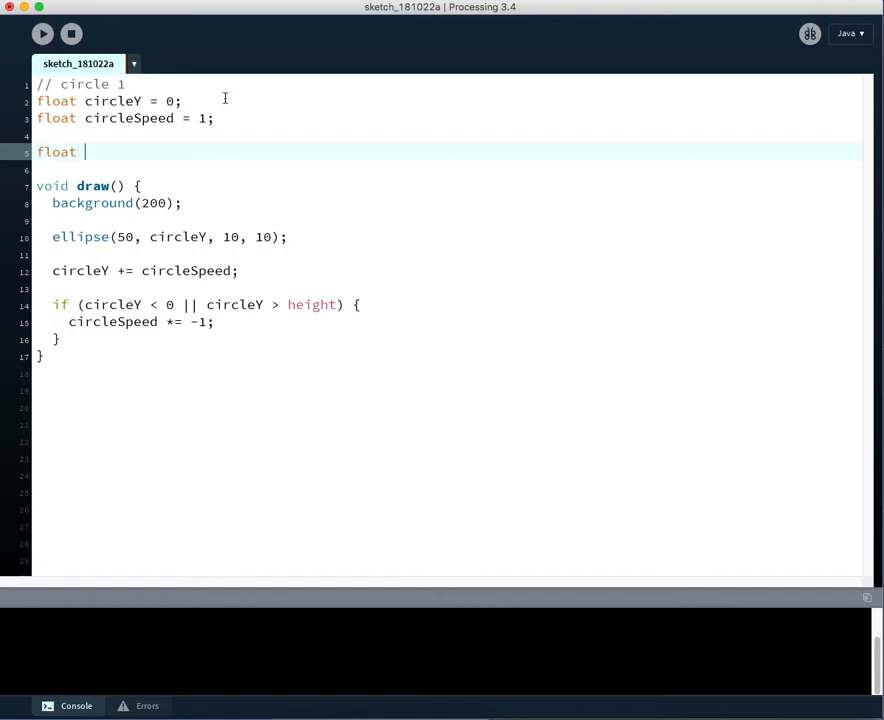
text(circle)
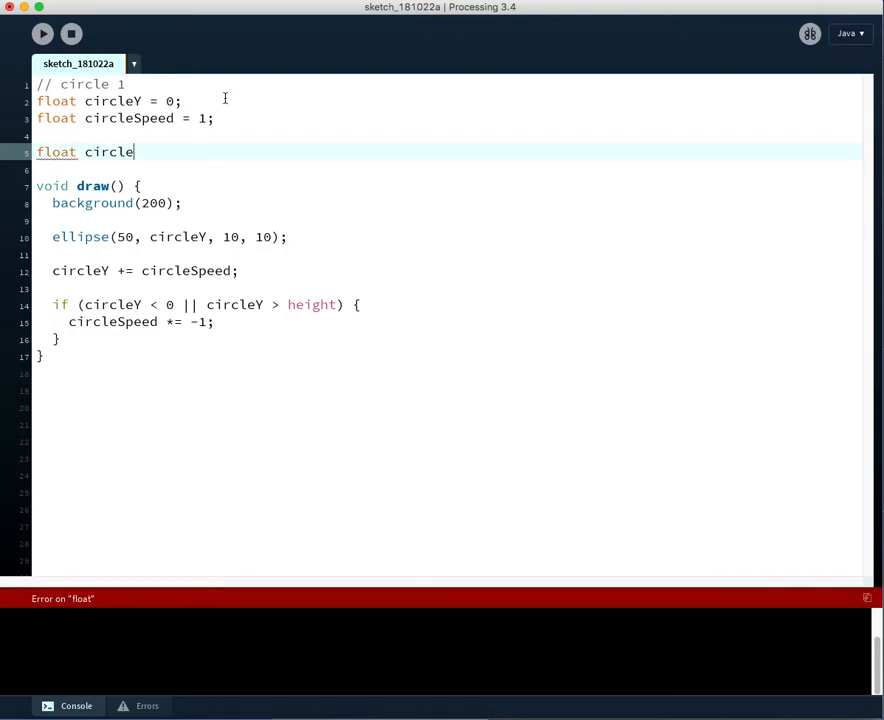
text(Y)
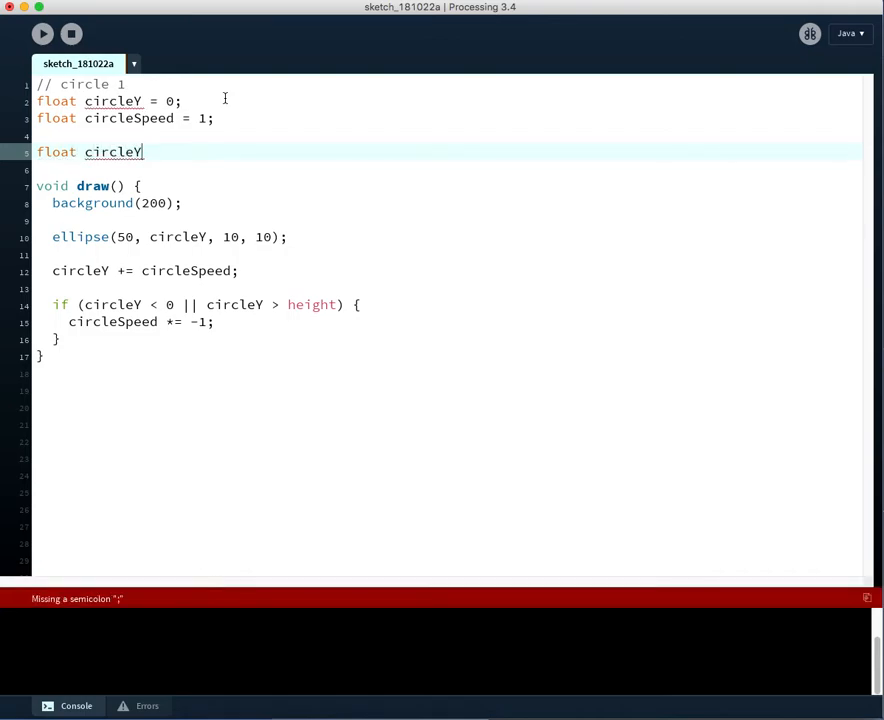
text(_1 =)
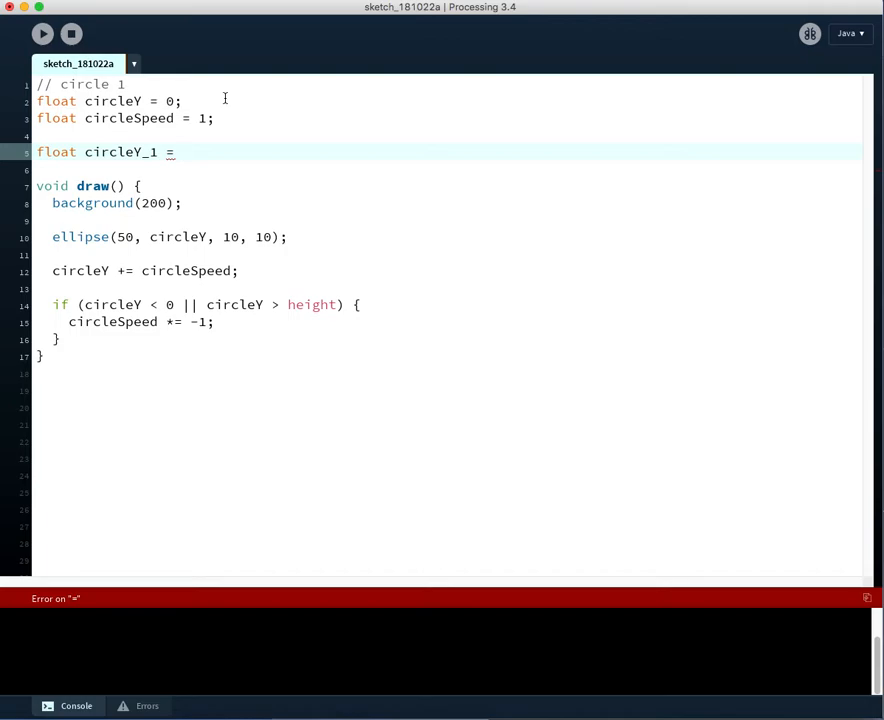
text(100;)
text(float)
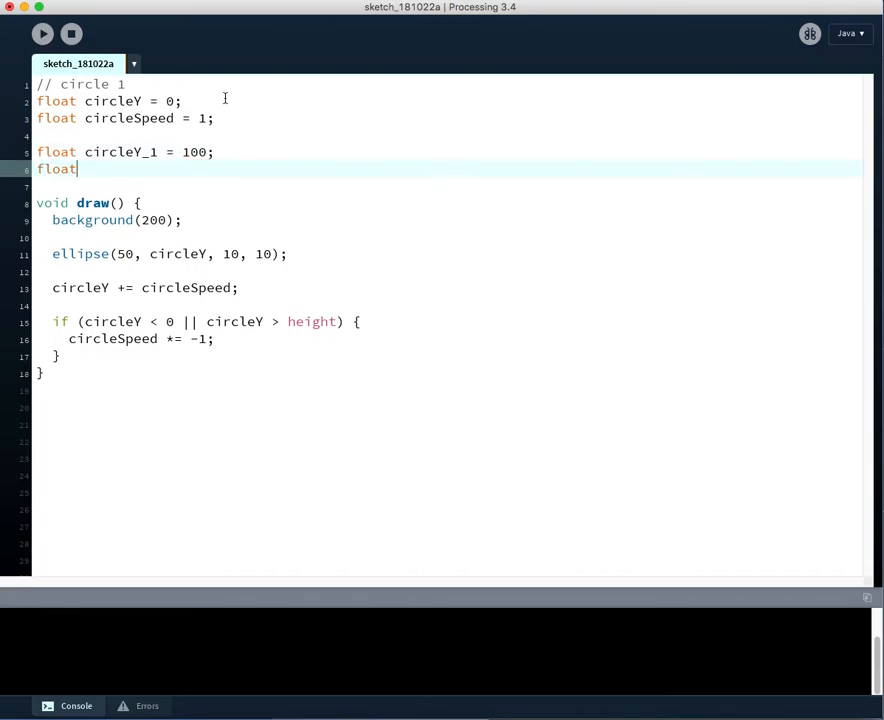
- Declare float circleSpeed_1 = 2 for the second circle
text(circ)
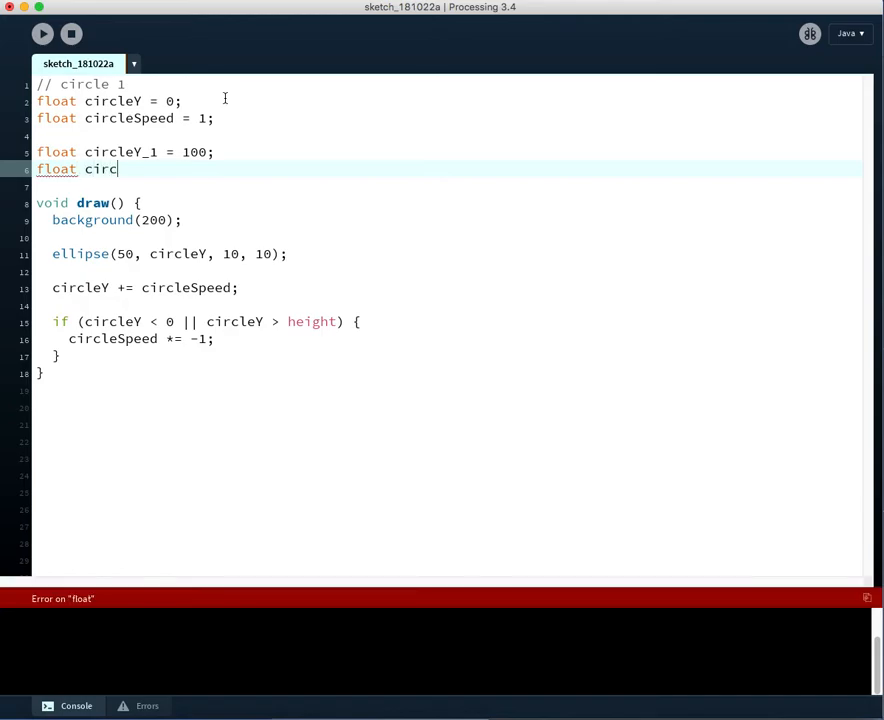
text(leS)
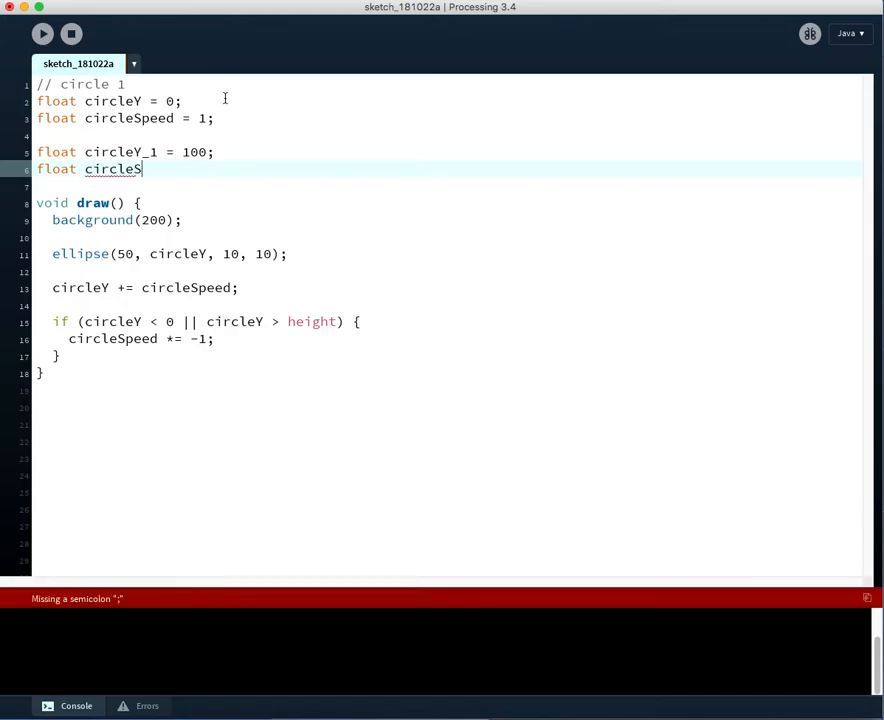
text(peed_)
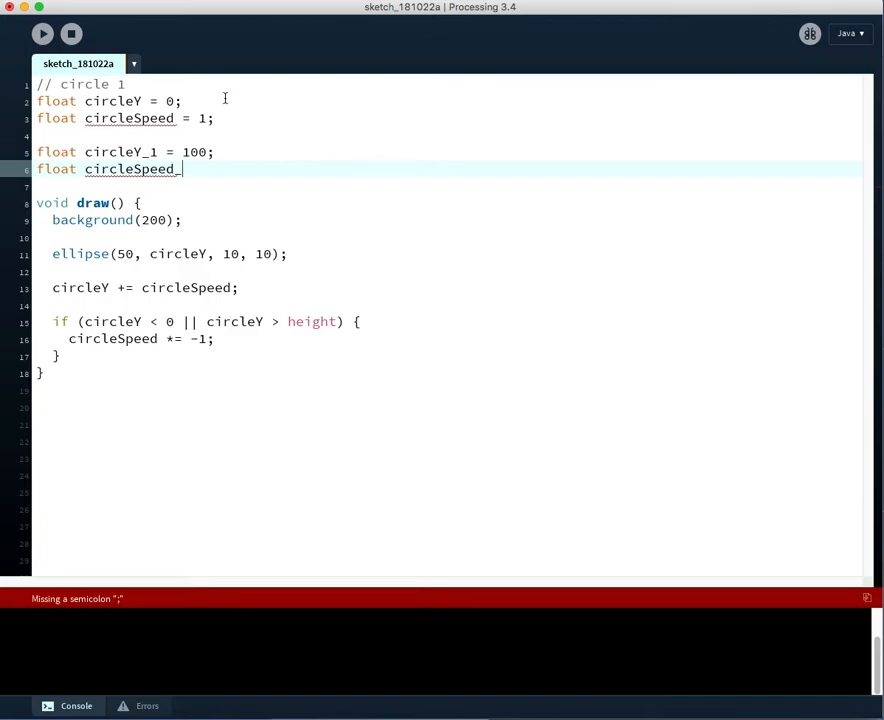
text(1 = 2)
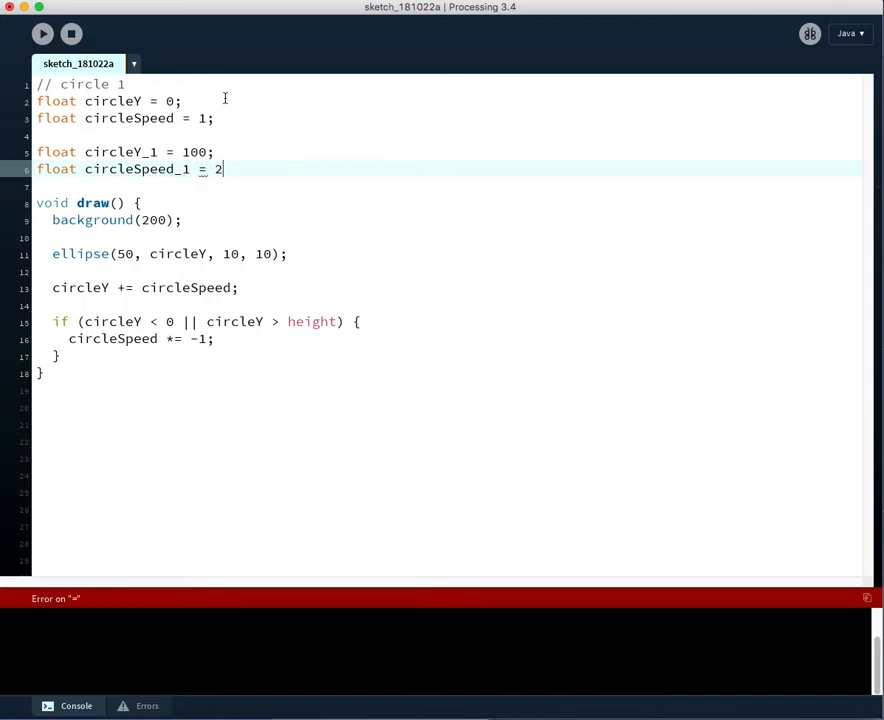
text(;)
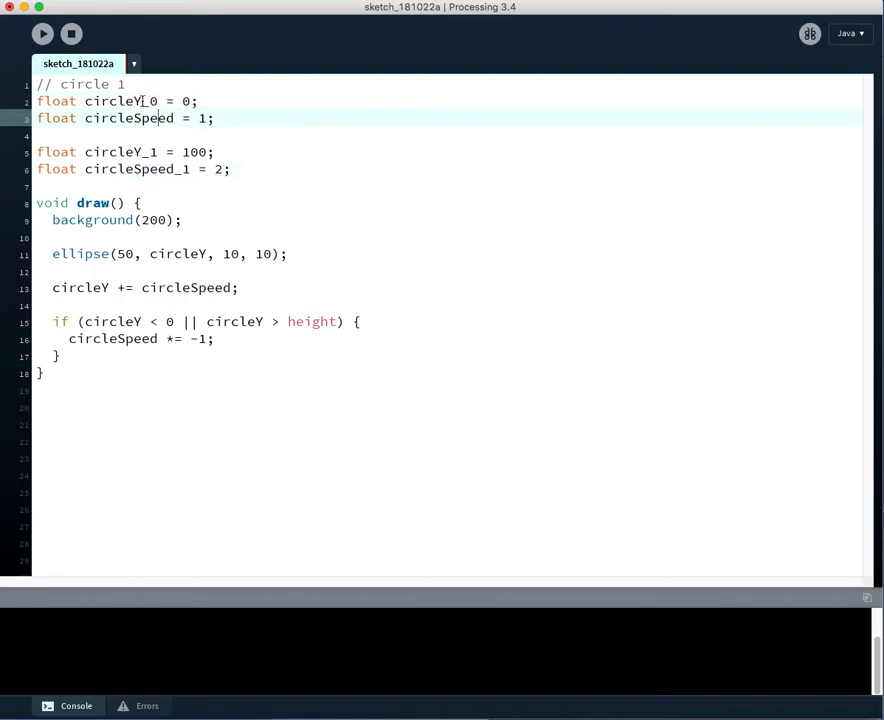
- Append _0 to every circleY and circleSpeed reference of the first circle
text(_0)
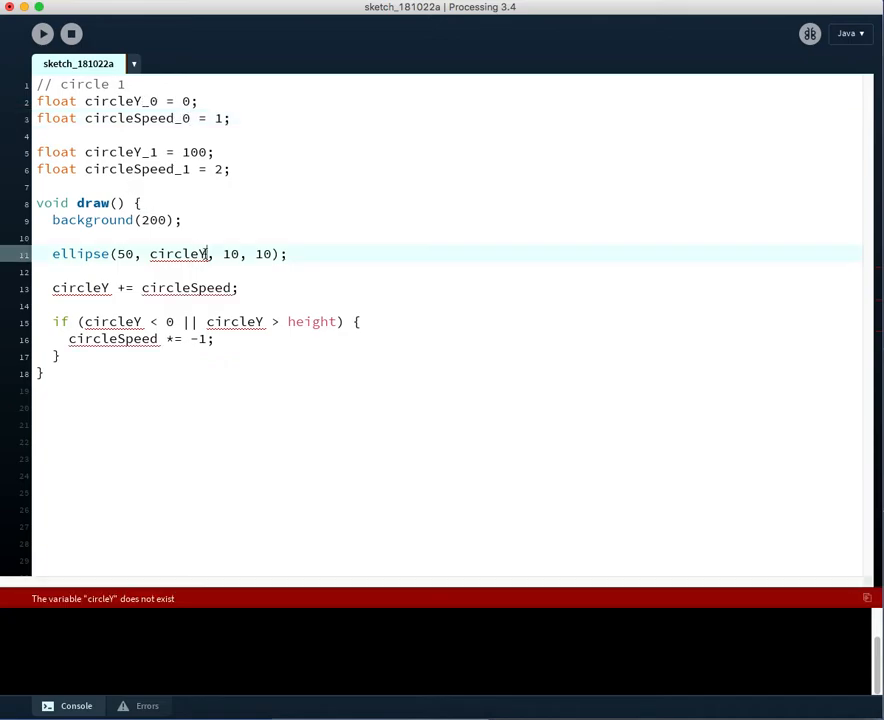
text(_0)
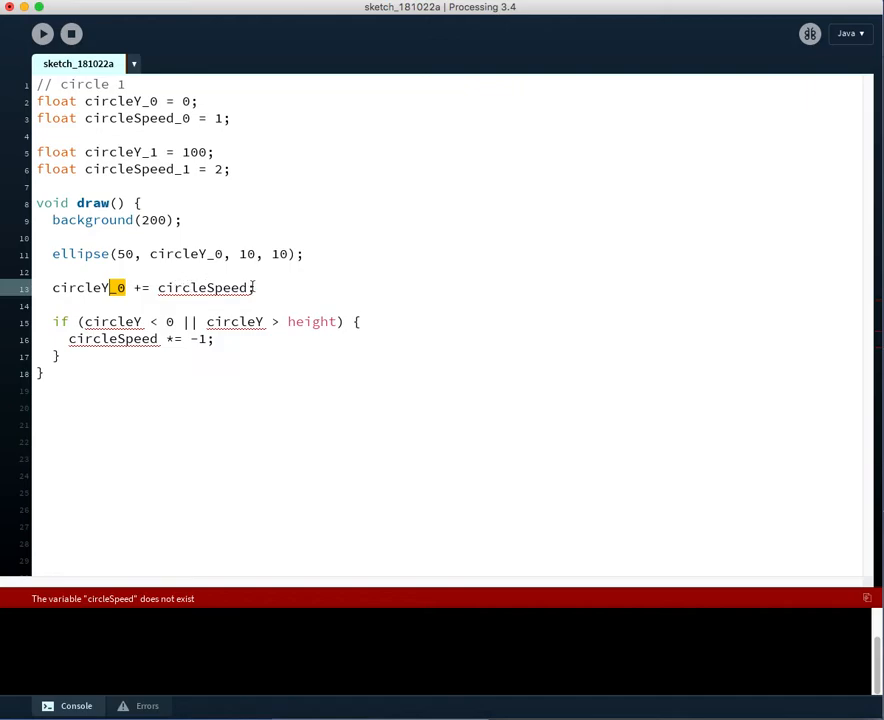
text(_0)
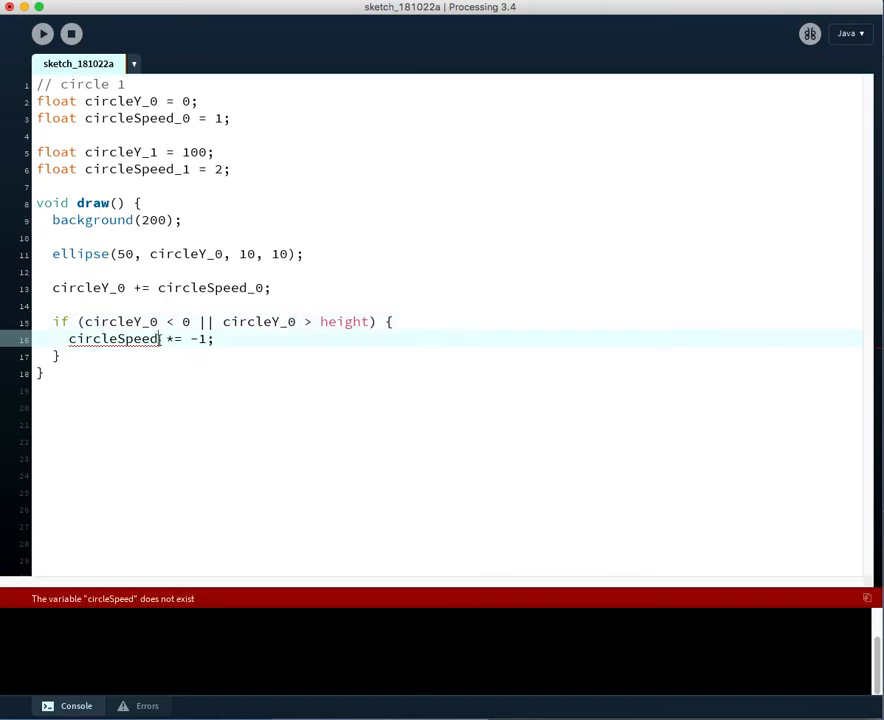
text(_0)
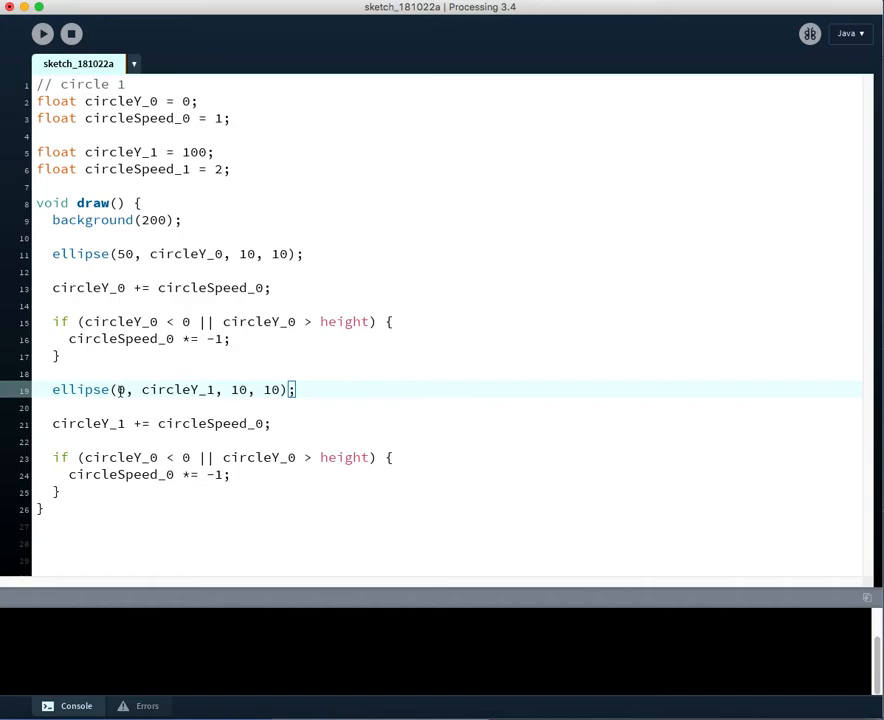
- Set the second circle's ellipse x position to 75
text(75)
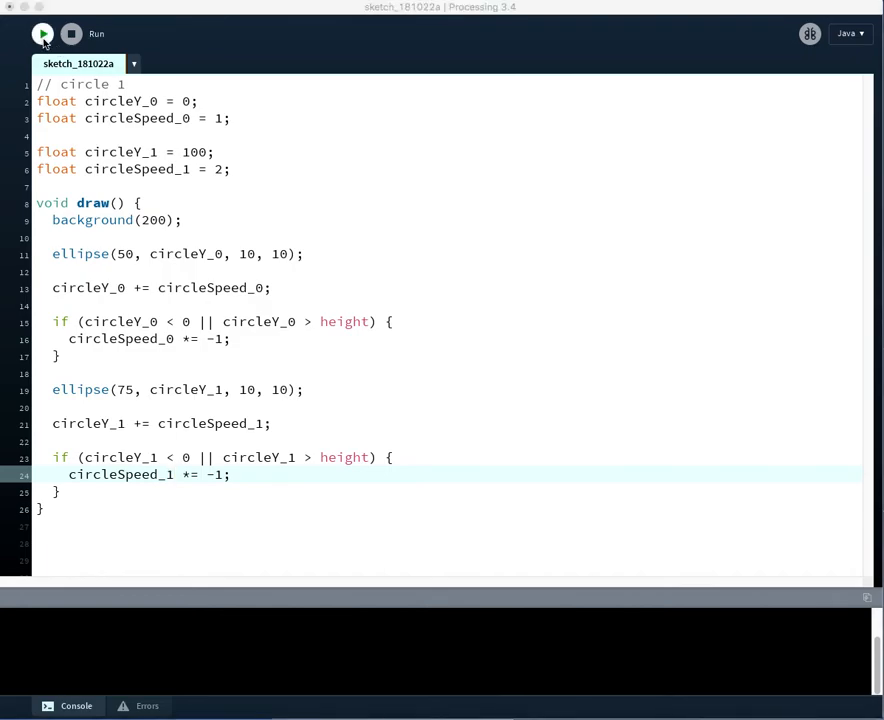
- Run the two-circle sketch to watch both circles bounce, then close its window
click(43, 33)
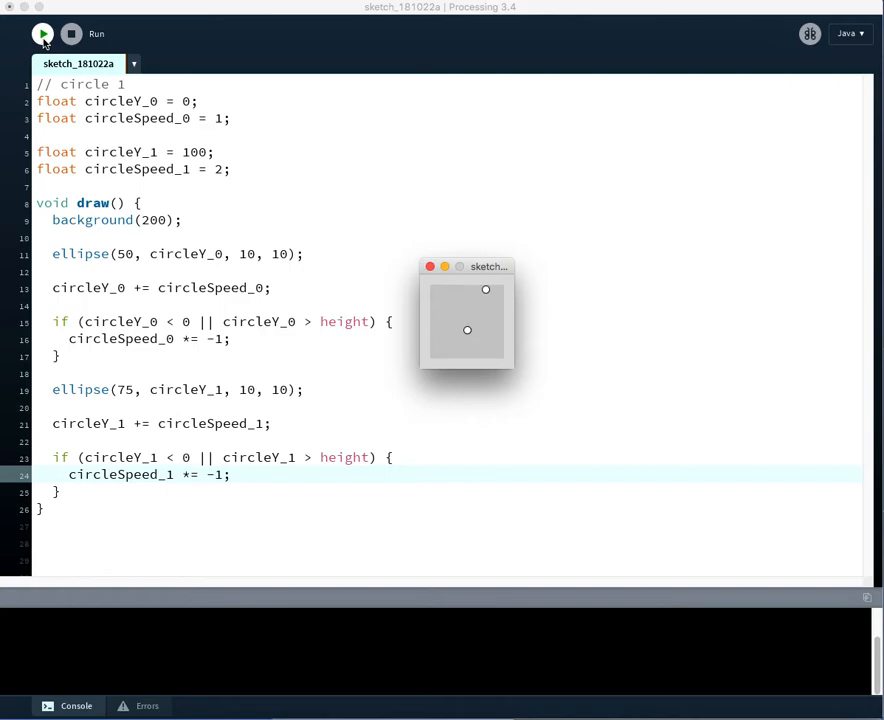
click(43, 33)
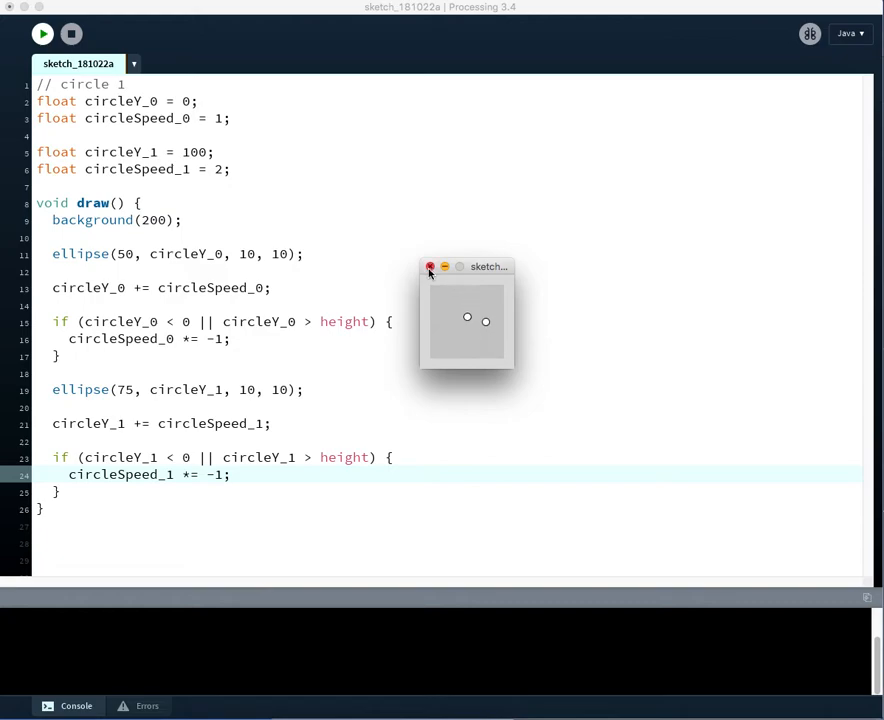
click(430, 267)
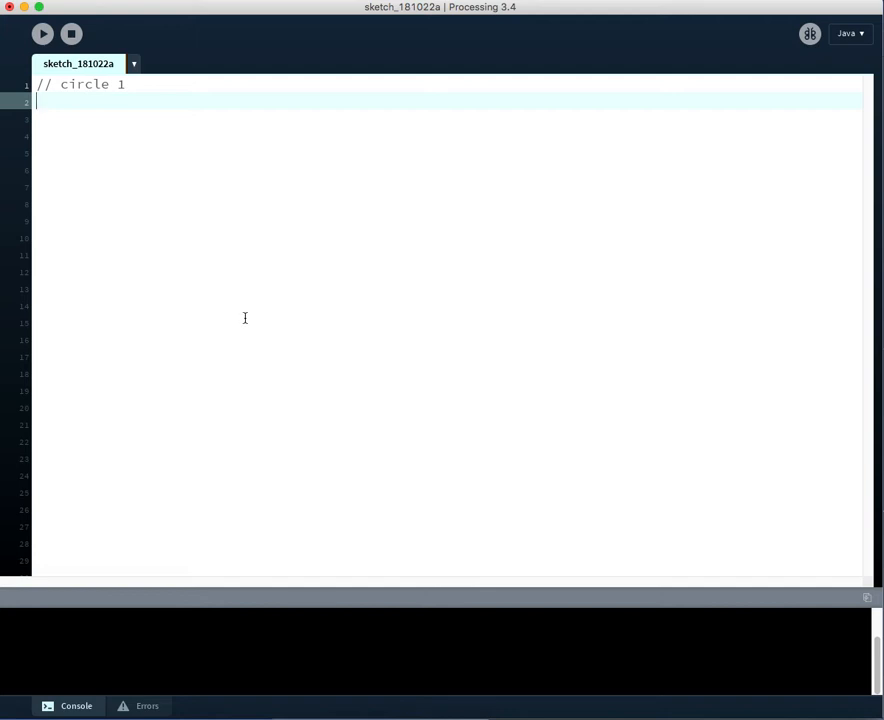
- Declare float[] circleY = {10, 20}; below the '// circle 1' comment
text(float[)
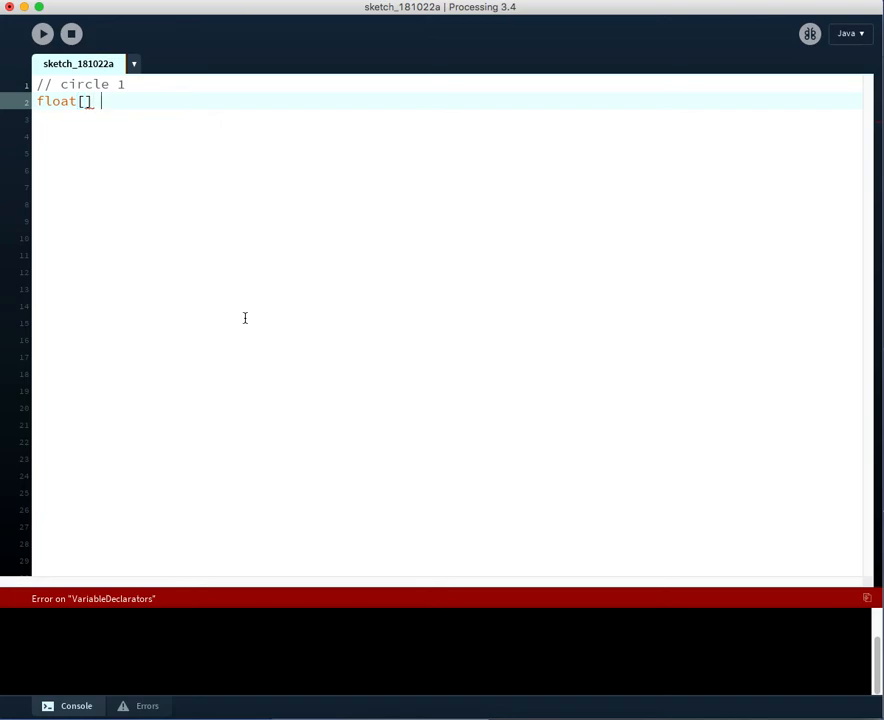
text(circle)
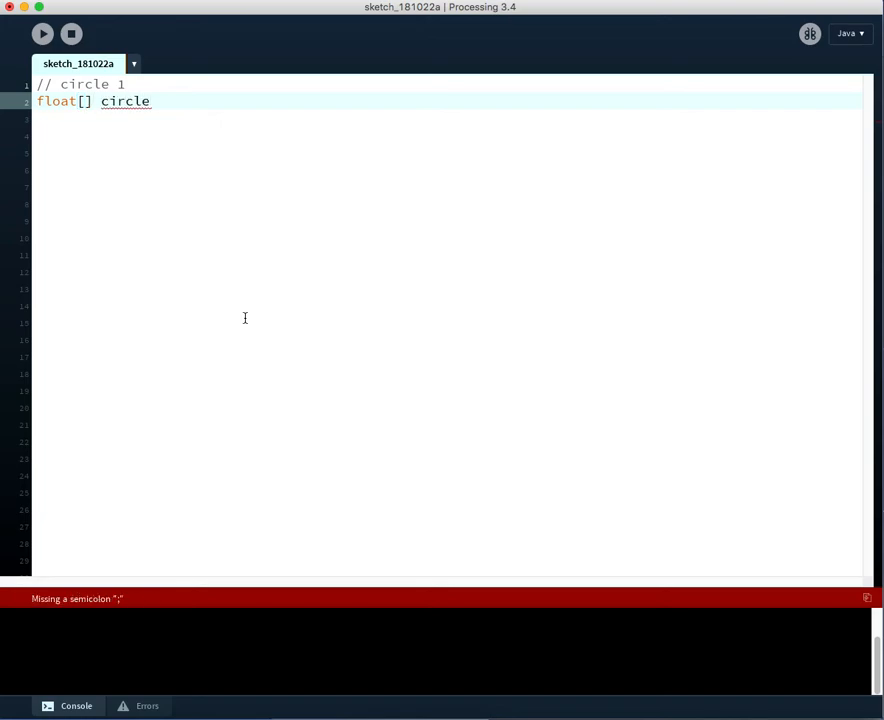
text(Y =)
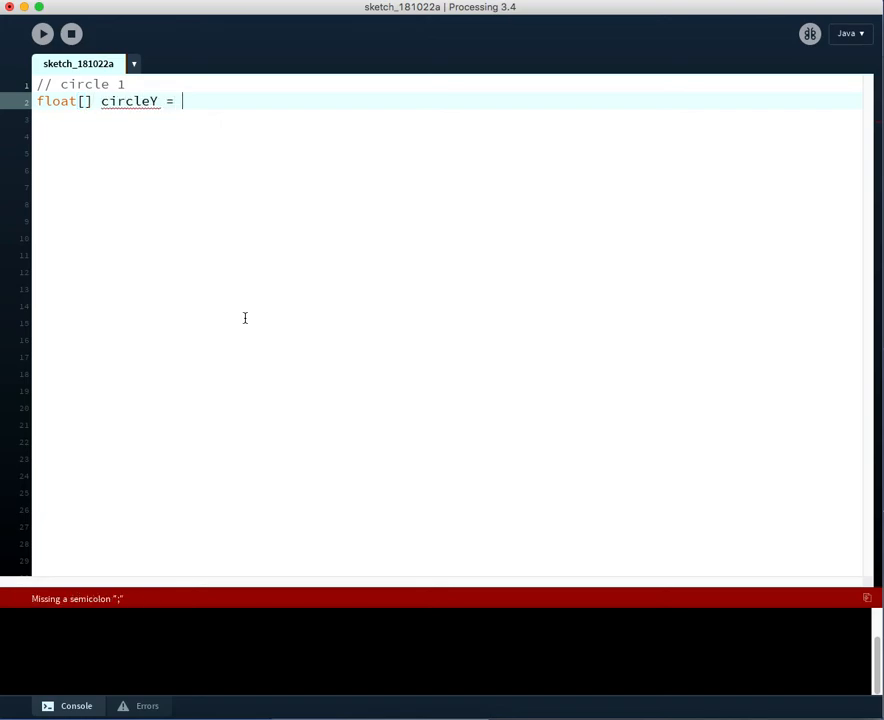
text({)
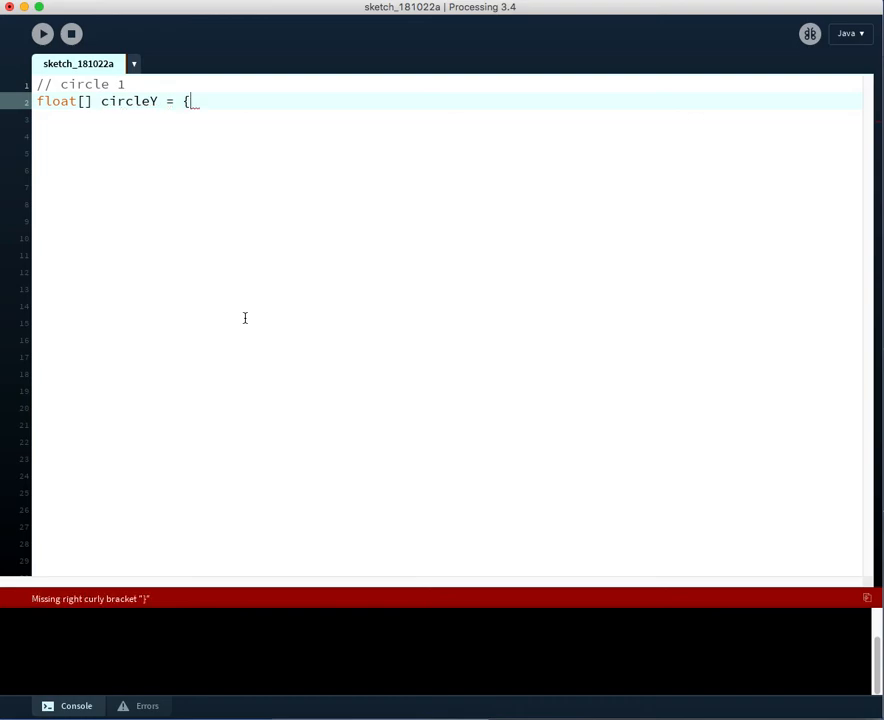
text(10,)
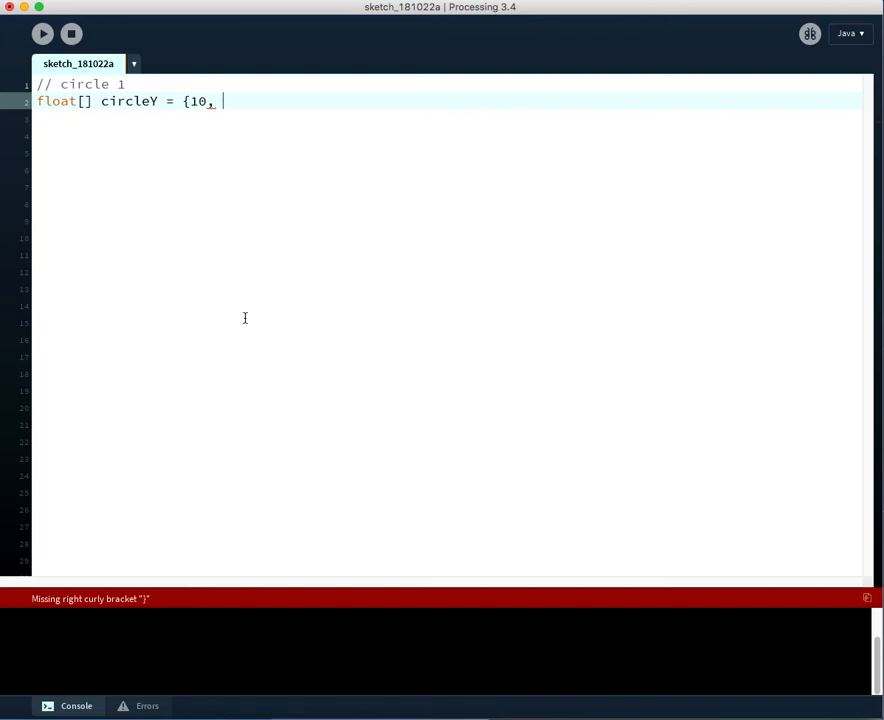
text(20)
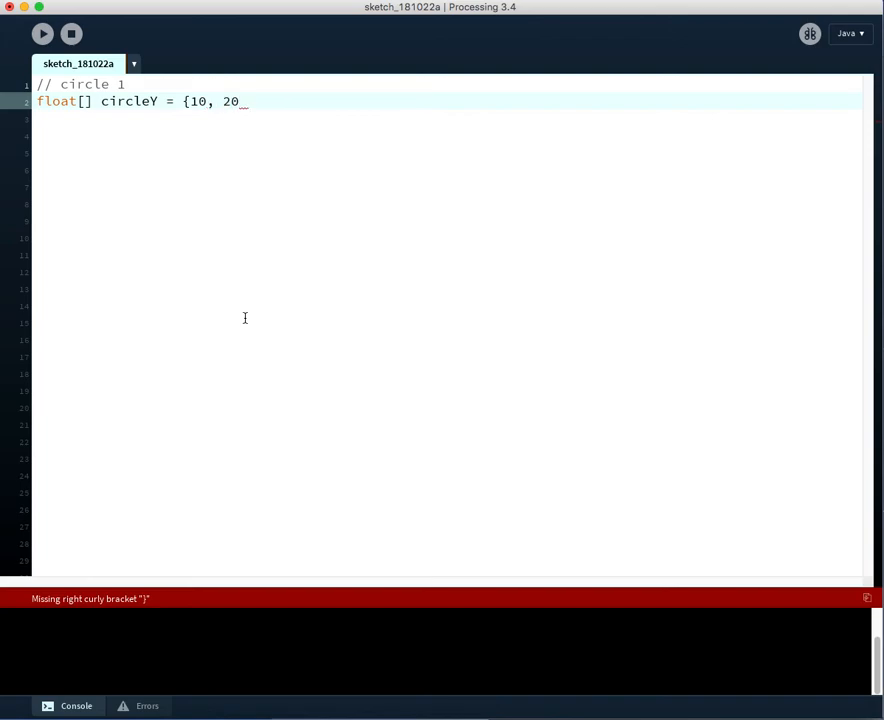
text(};)
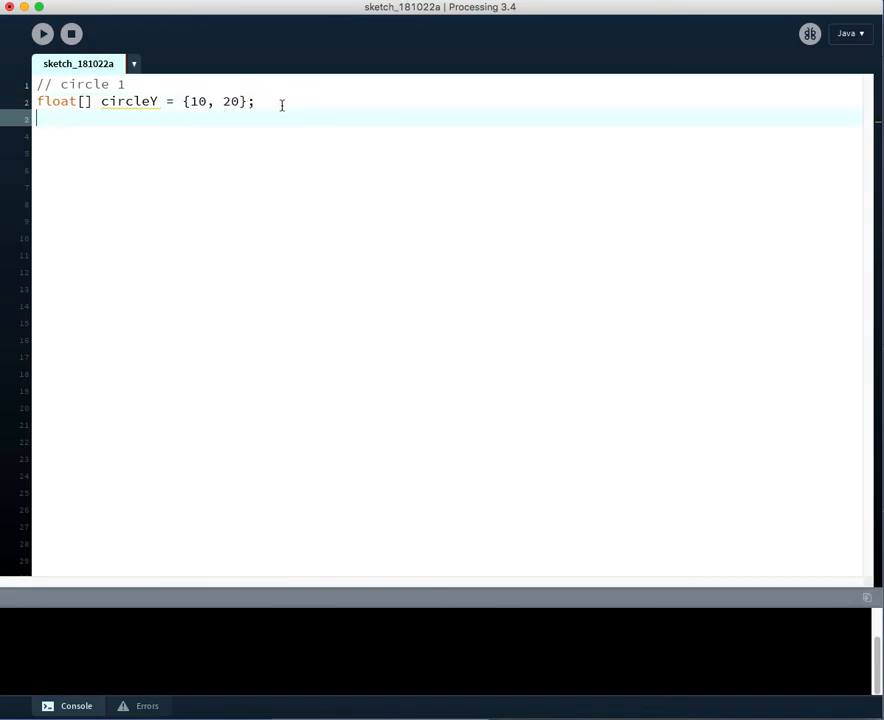
- Add ellipse(25, circleY[0], 10, 10); on a new line below the array
key(Return)
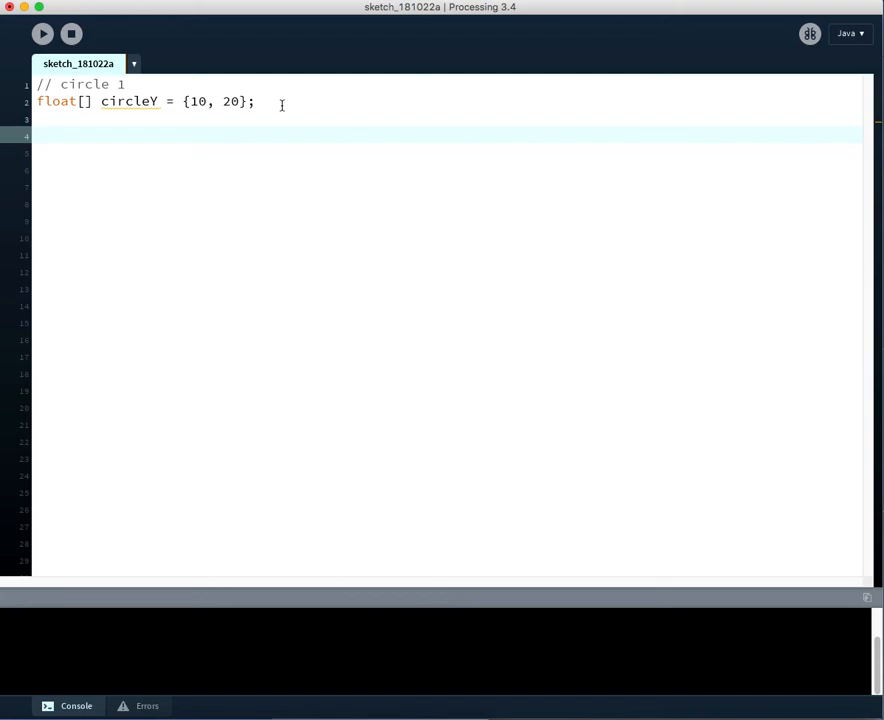
text(ellipse)
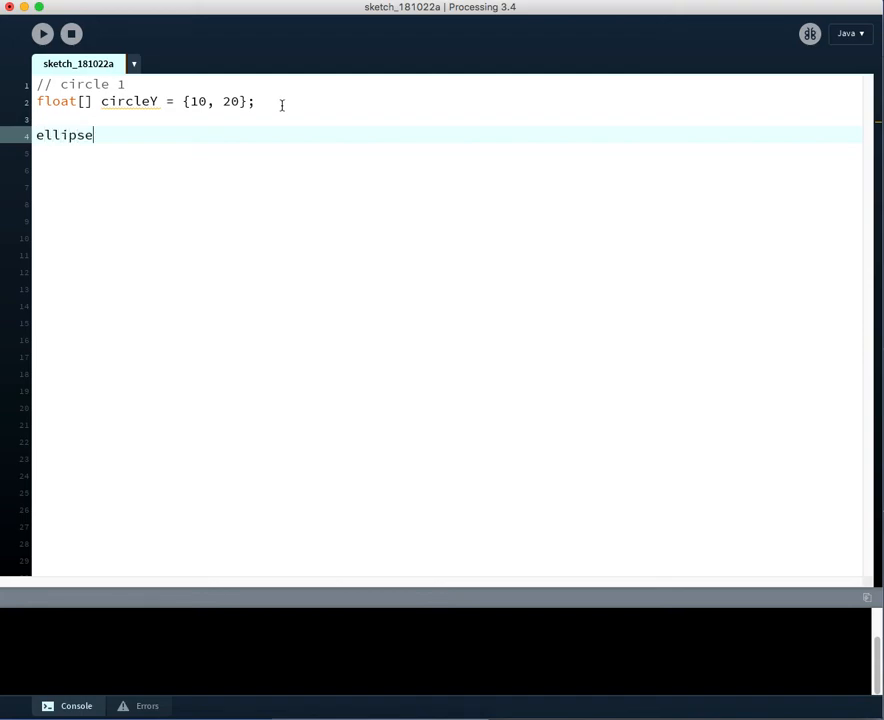
text(()
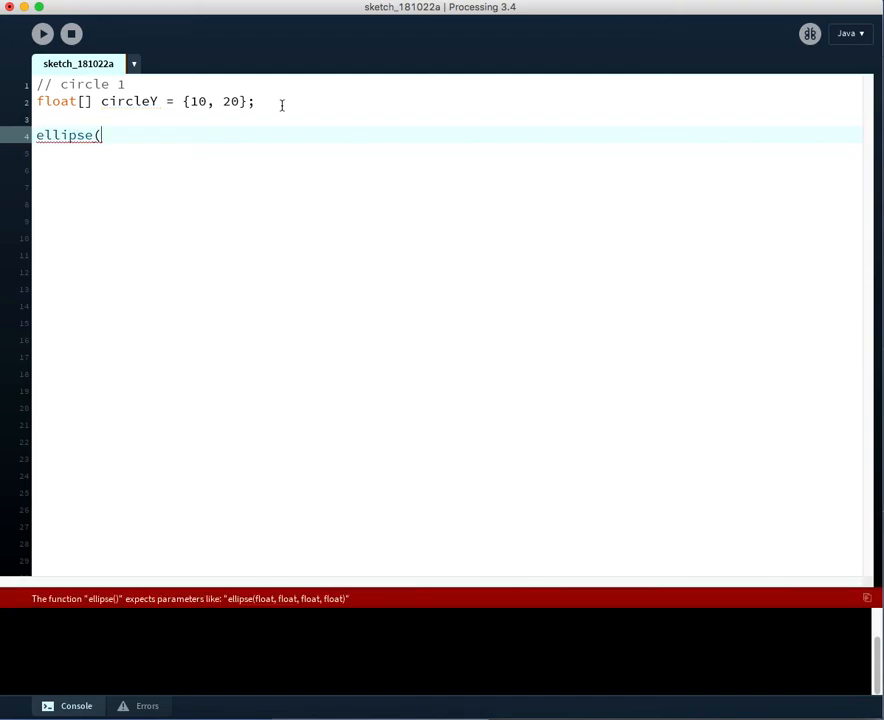
double_click(198, 101)
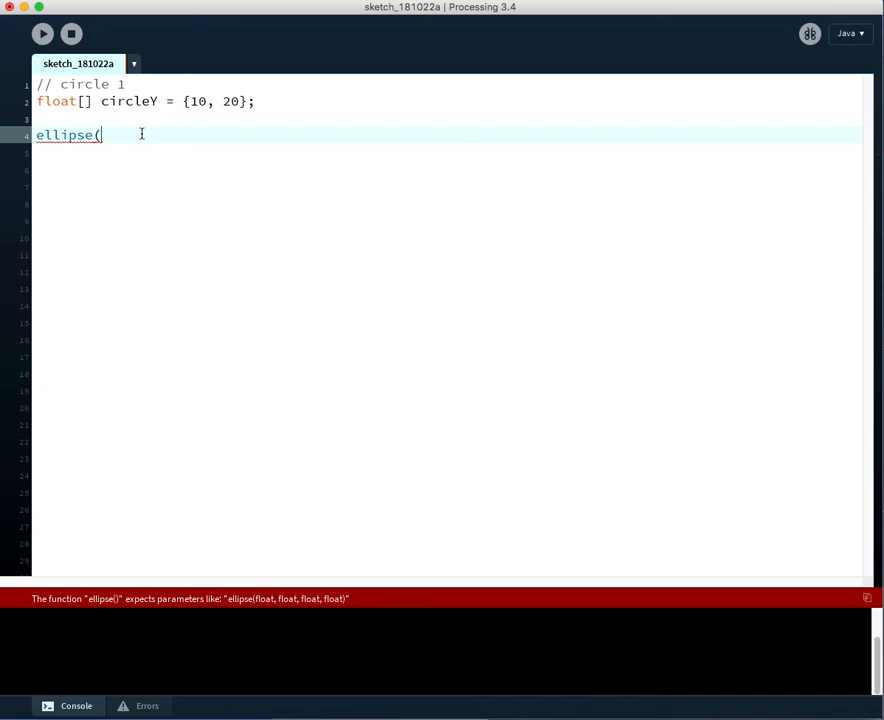
text(25)
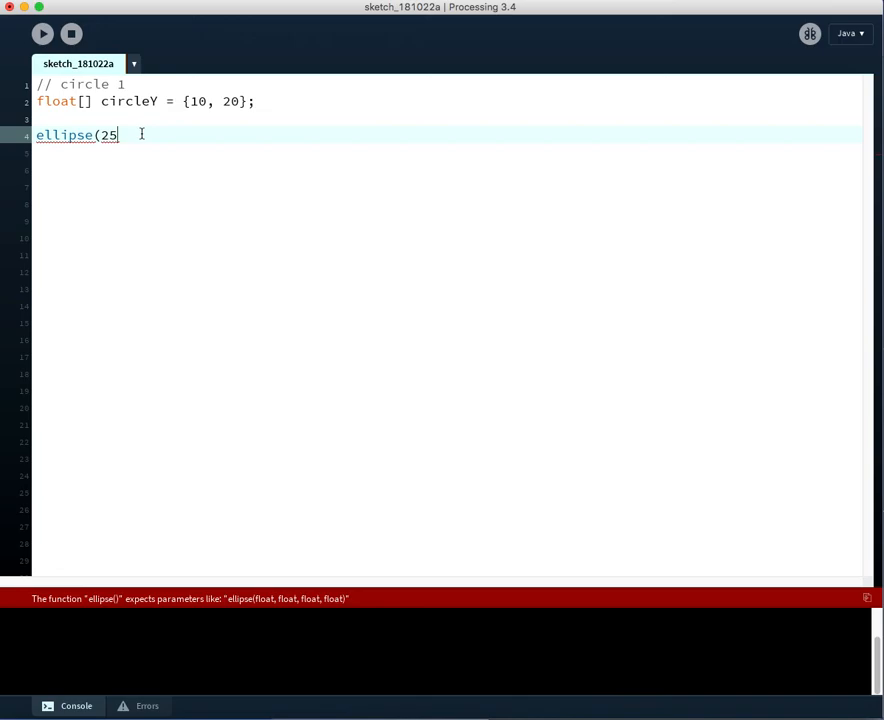
text(, circle)
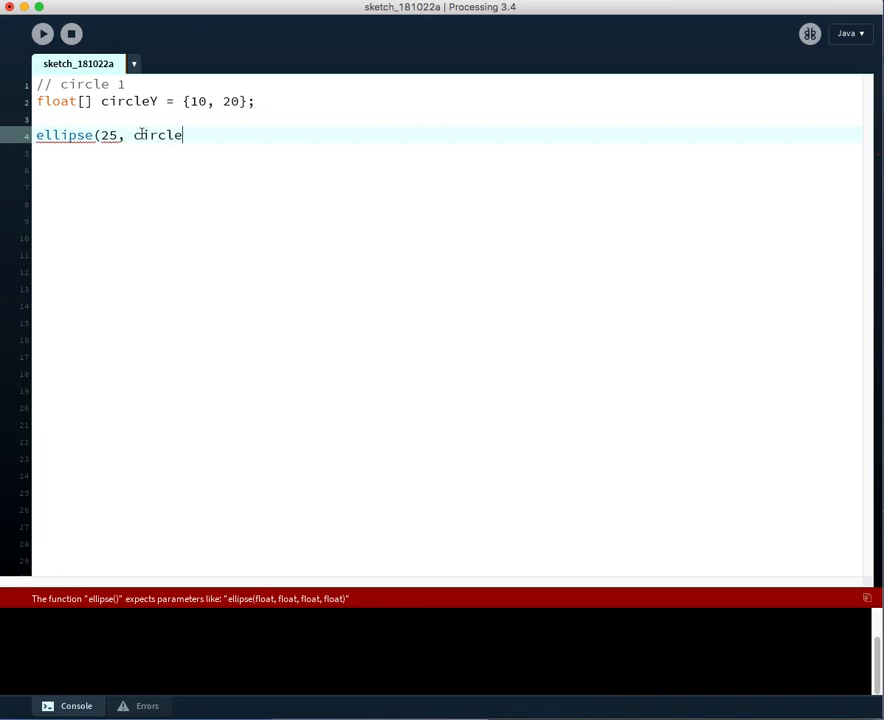
text(Y)
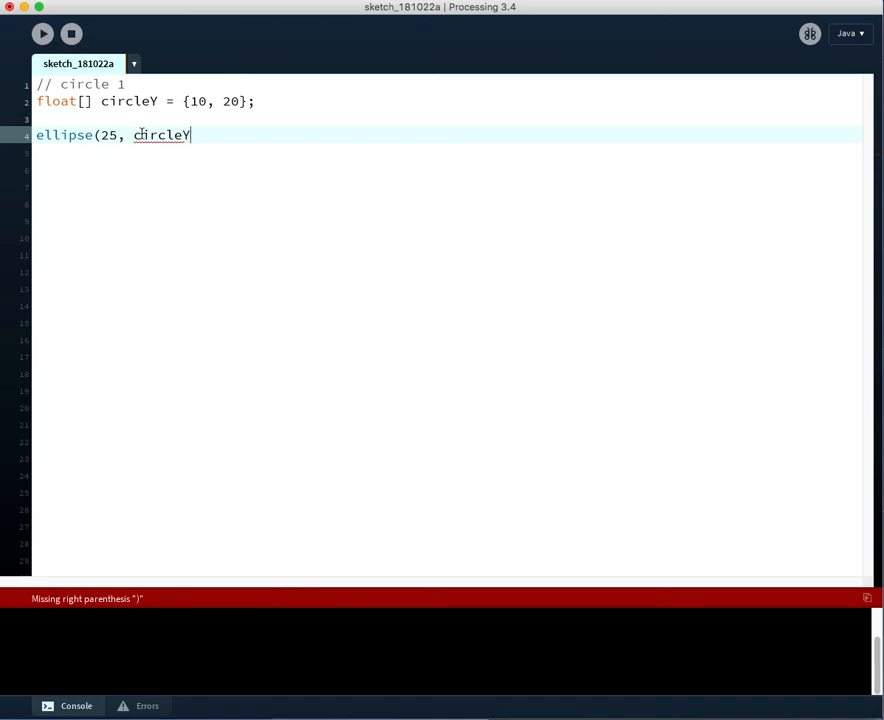
text([0])
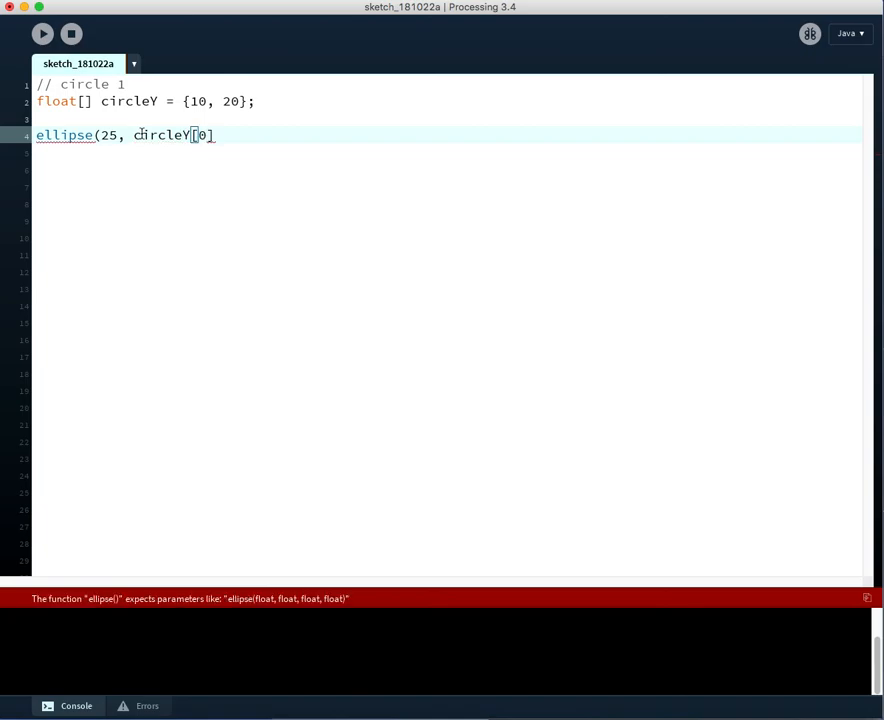
text(,)
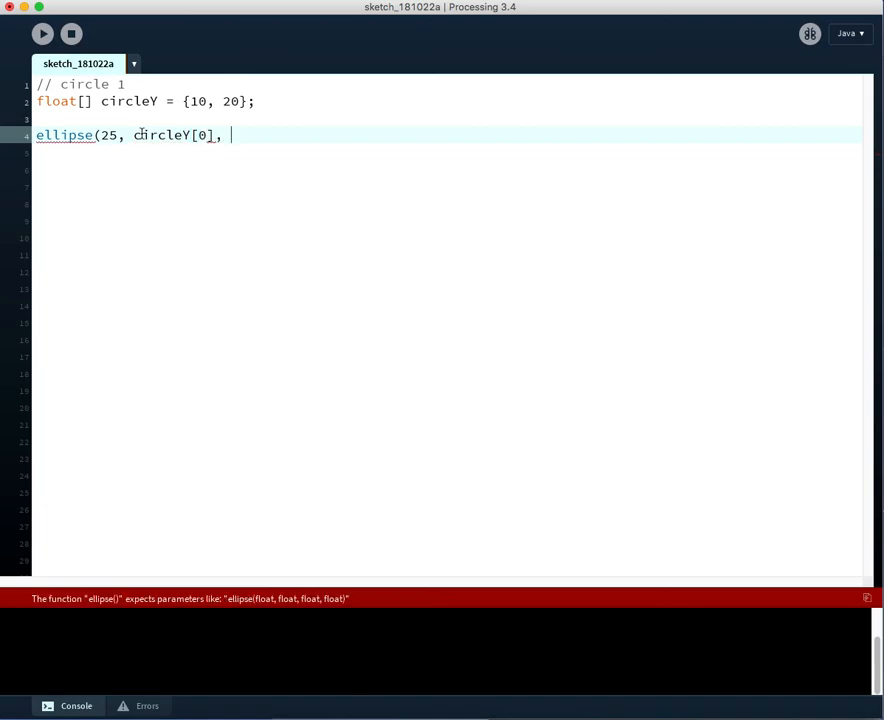
text(10, 10)
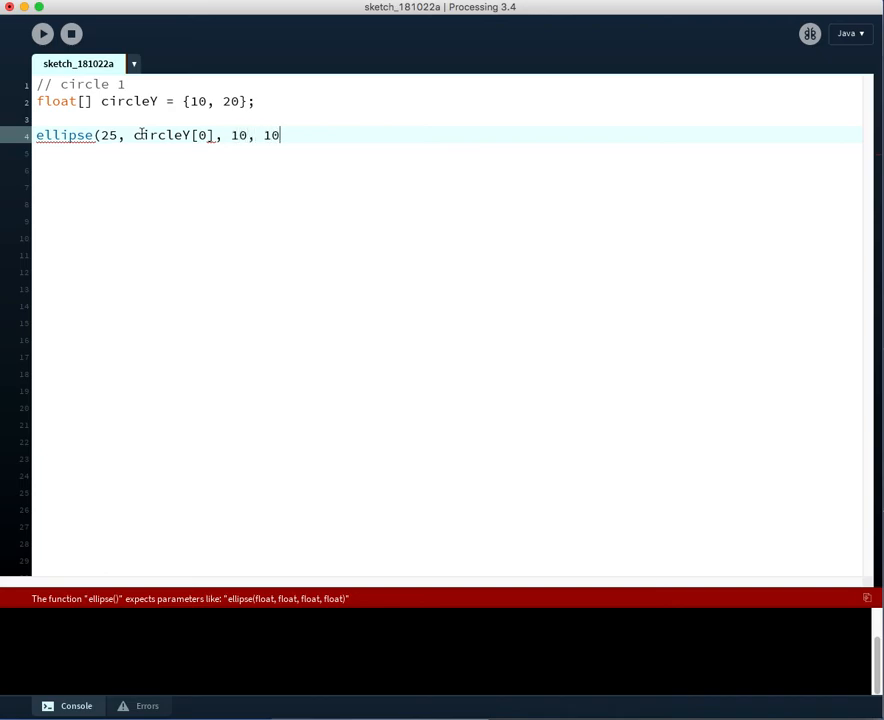
text();)
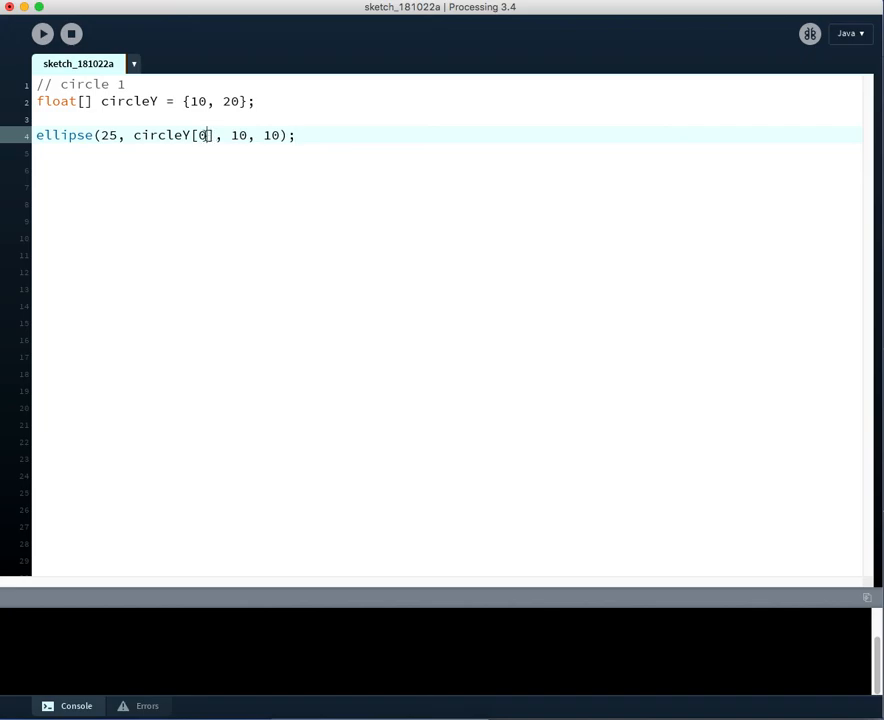
double_click(203, 135)
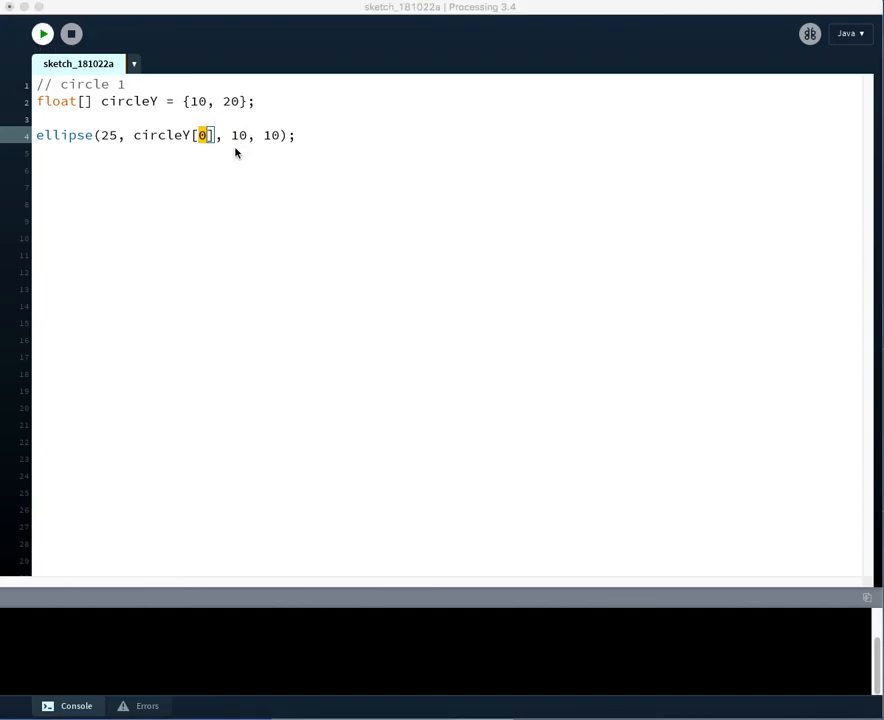
- Replace the array's second value 20 with 50
click(42, 33)
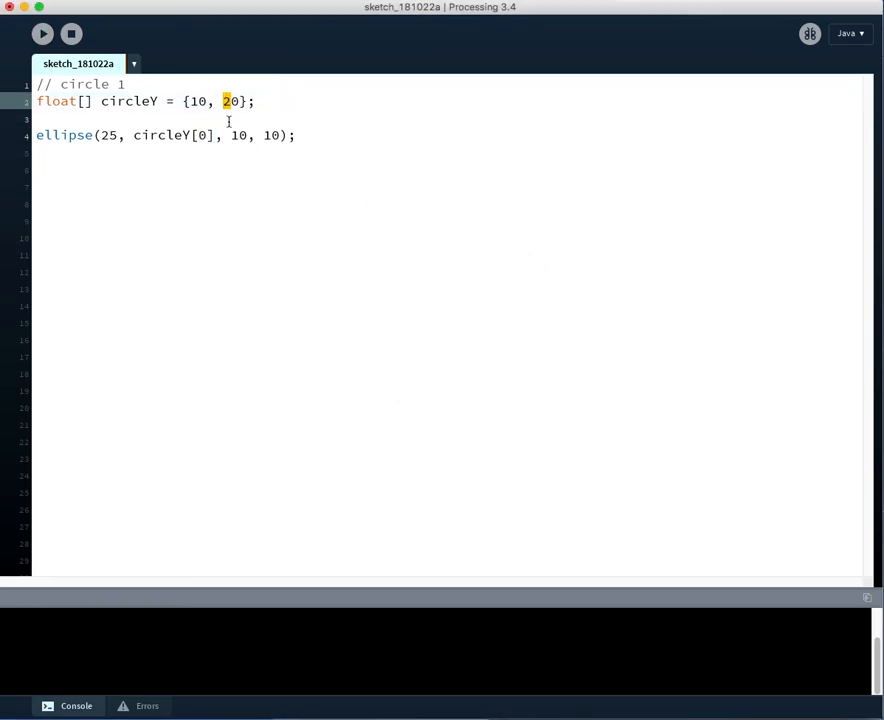
text(50)
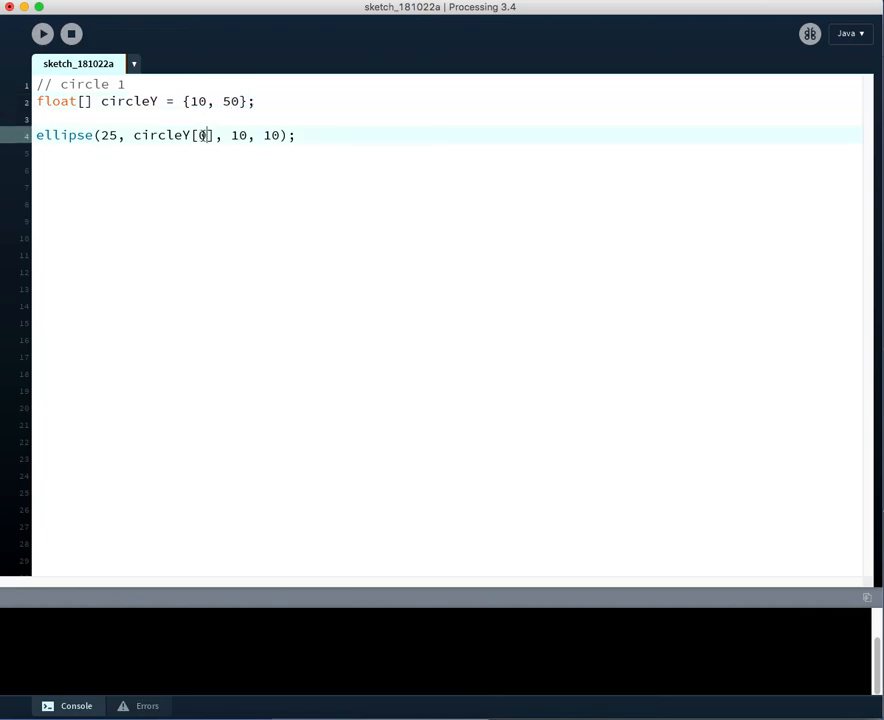
double_click(203, 135)
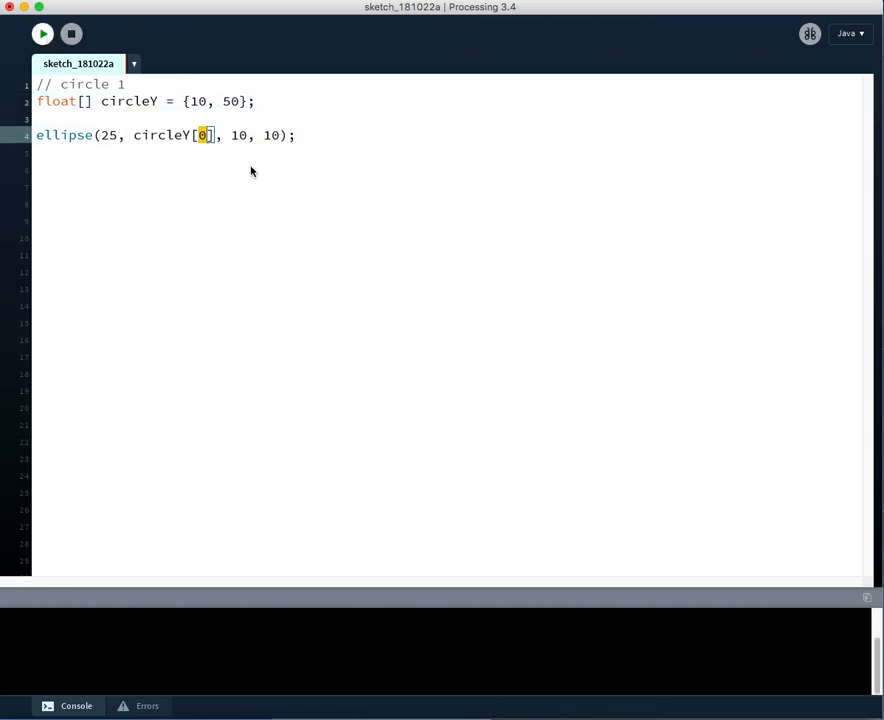
- Use circleY[1] in the ellipse, run to show the circle at y 50, then close
click(43, 33)
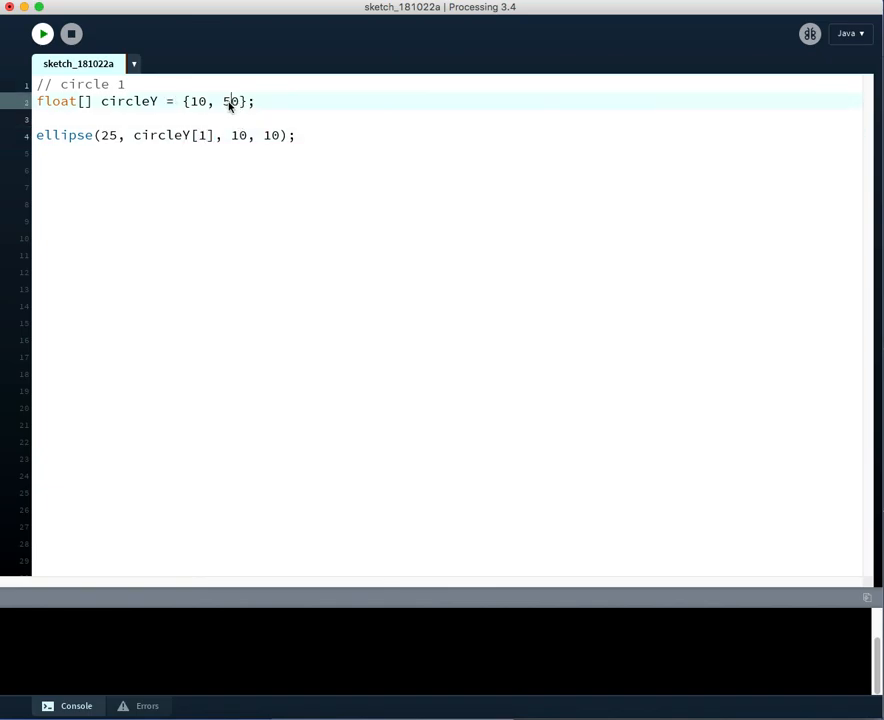
double_click(230, 101)
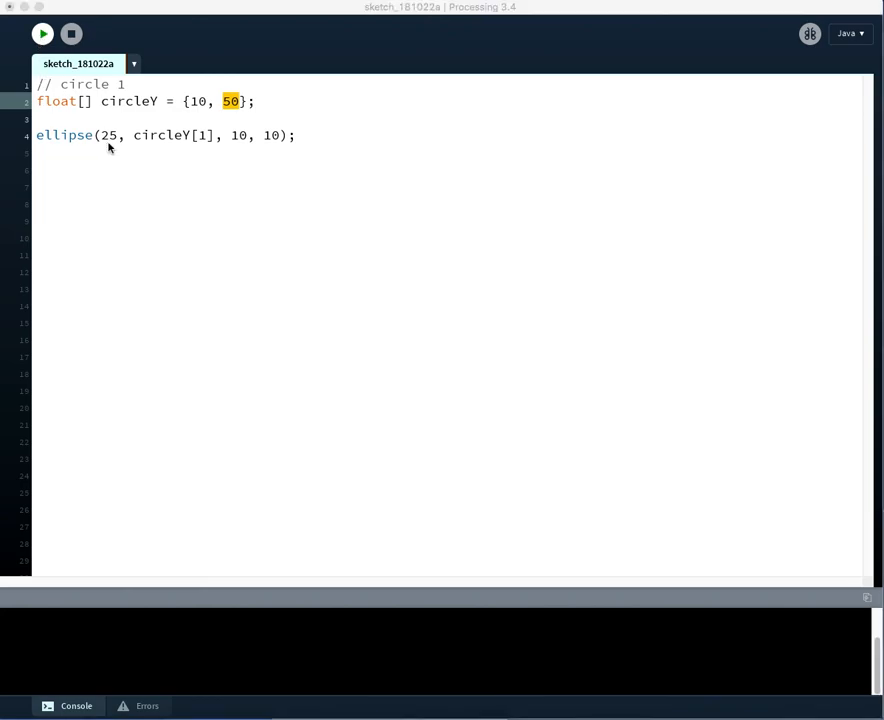
click(42, 33)
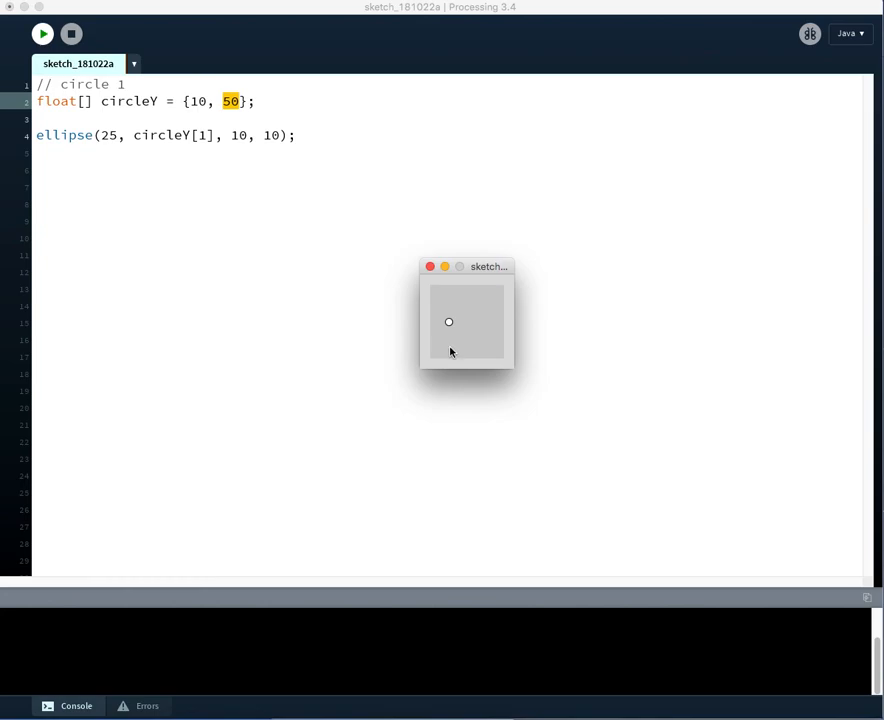
click(429, 266)
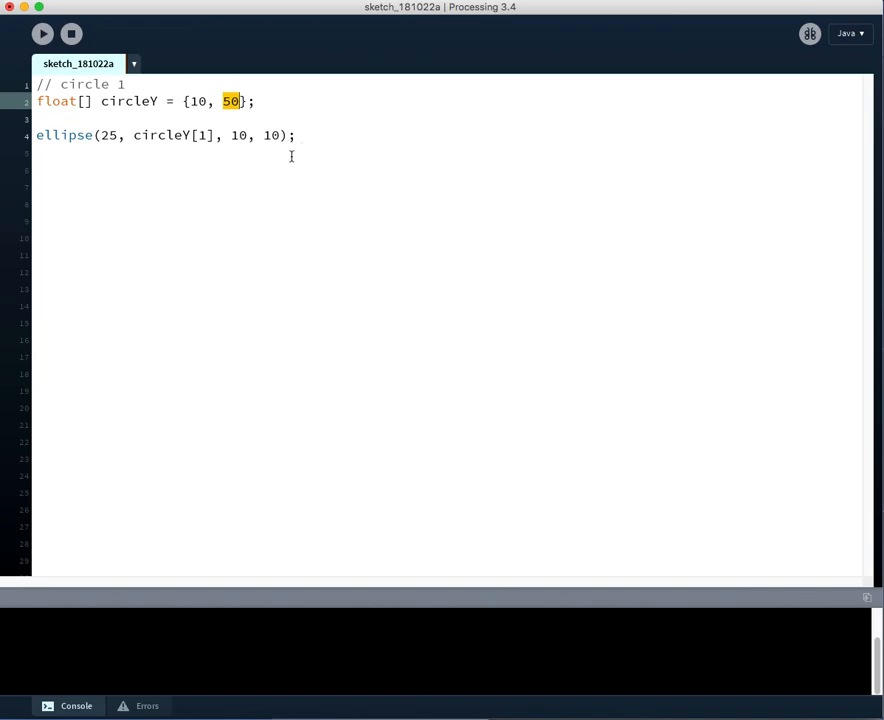
mouse_move(481, 156)
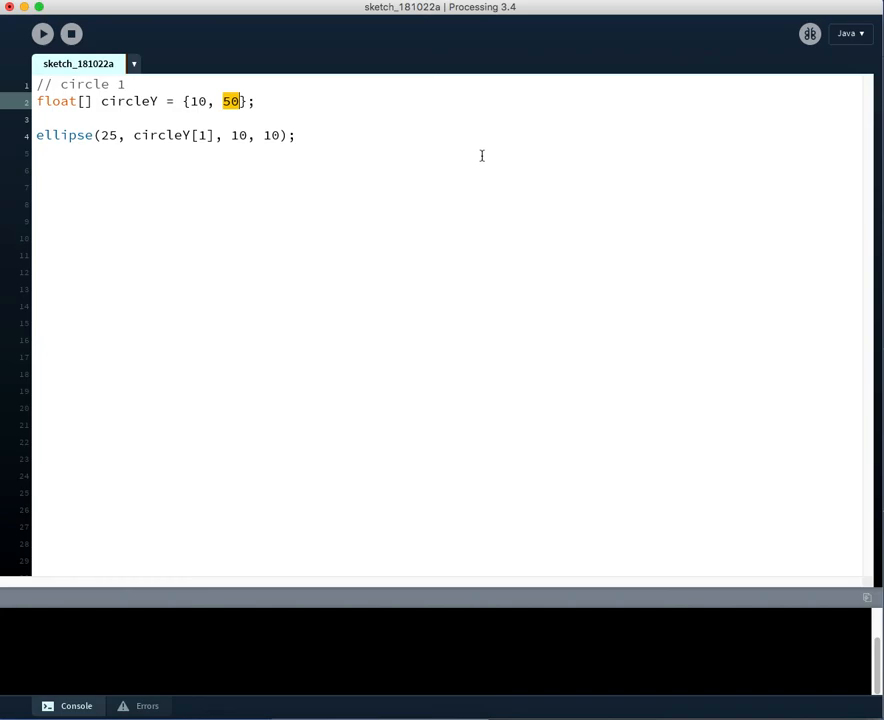